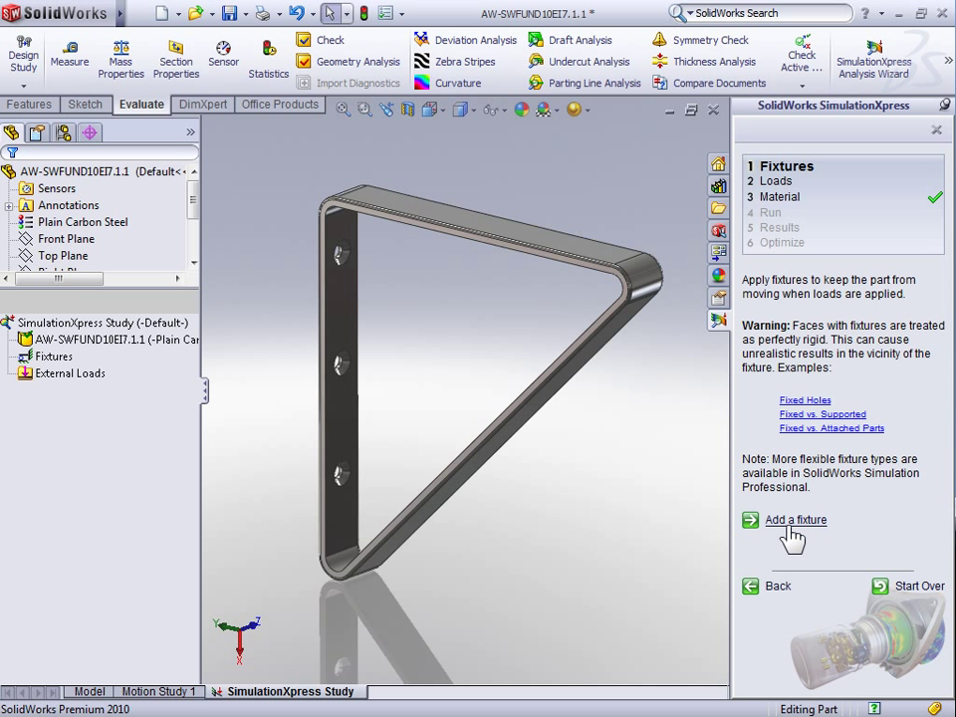
Step: Add a Fixed Geometry fixture on the bracket's countersunk screw-hole faces
left_click(794, 517)
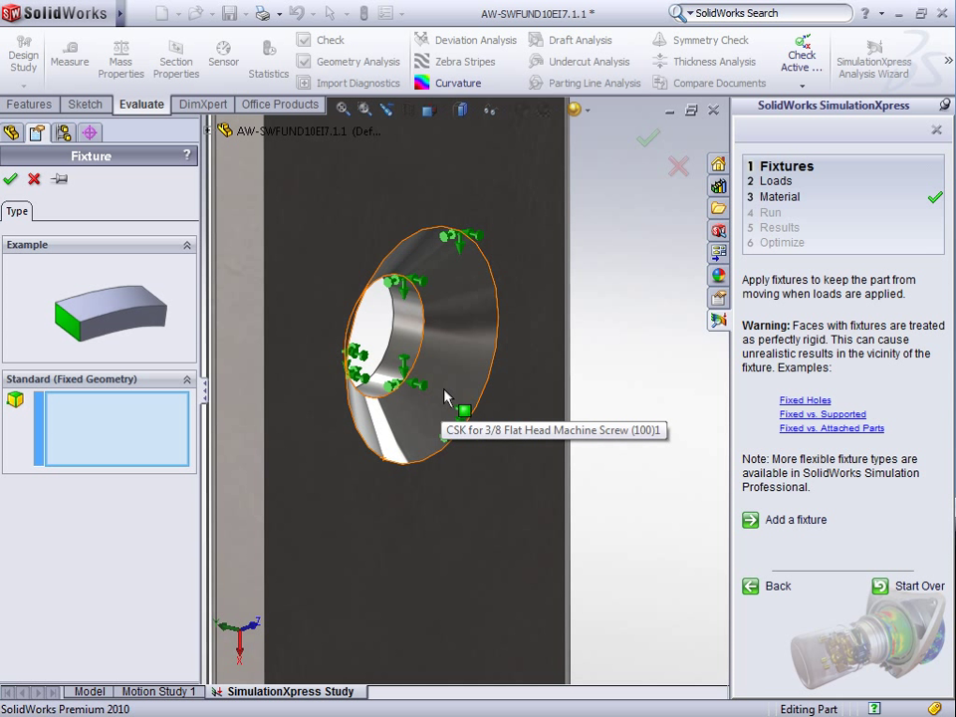
left_click(408, 334)
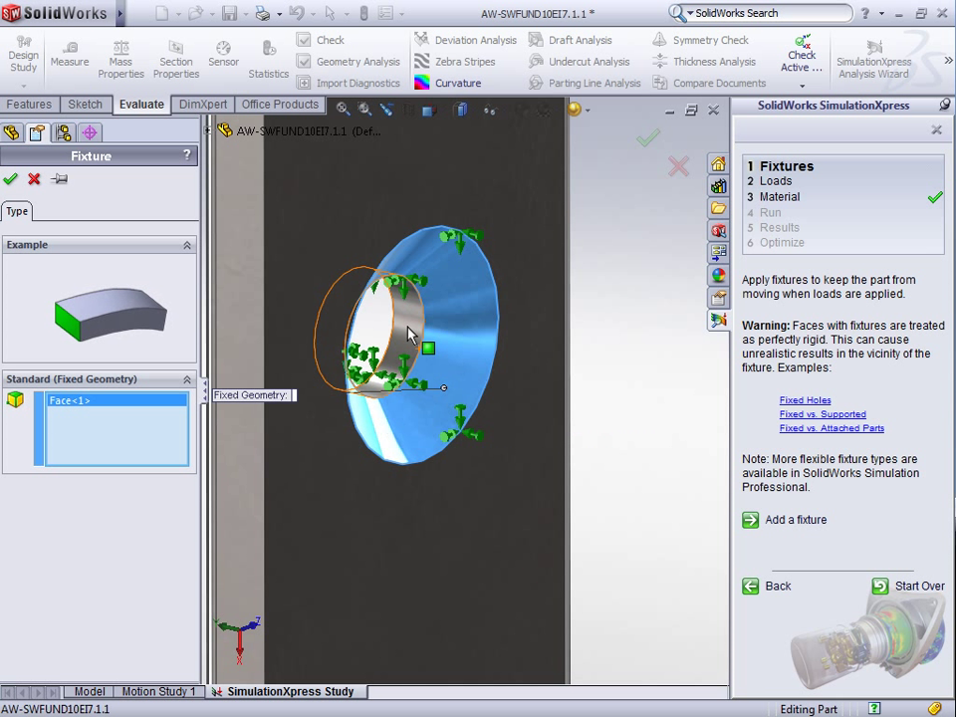
left_click(406, 327)
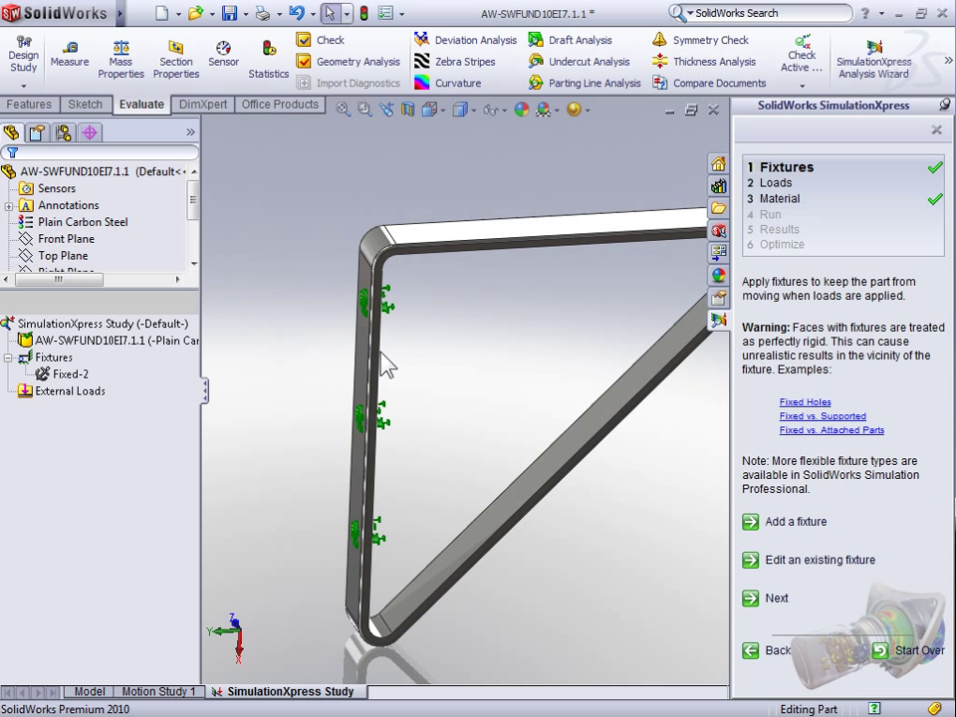
mouse_move(502, 416)
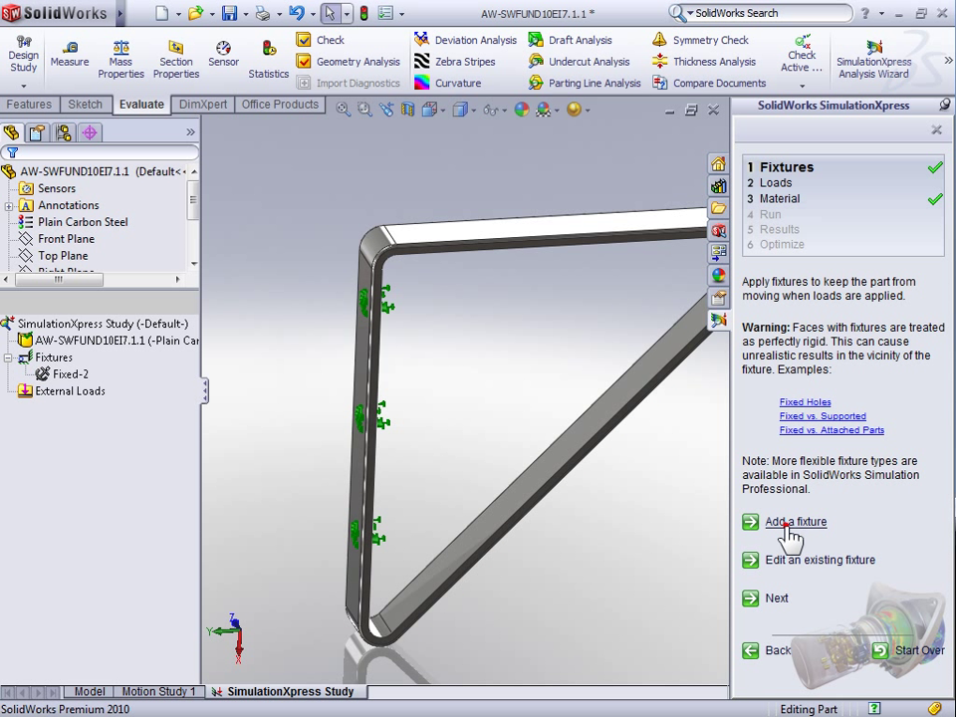
Step: Add a second Fixed Geometry fixture on the bracket's long flat back face
left_click(795, 522)
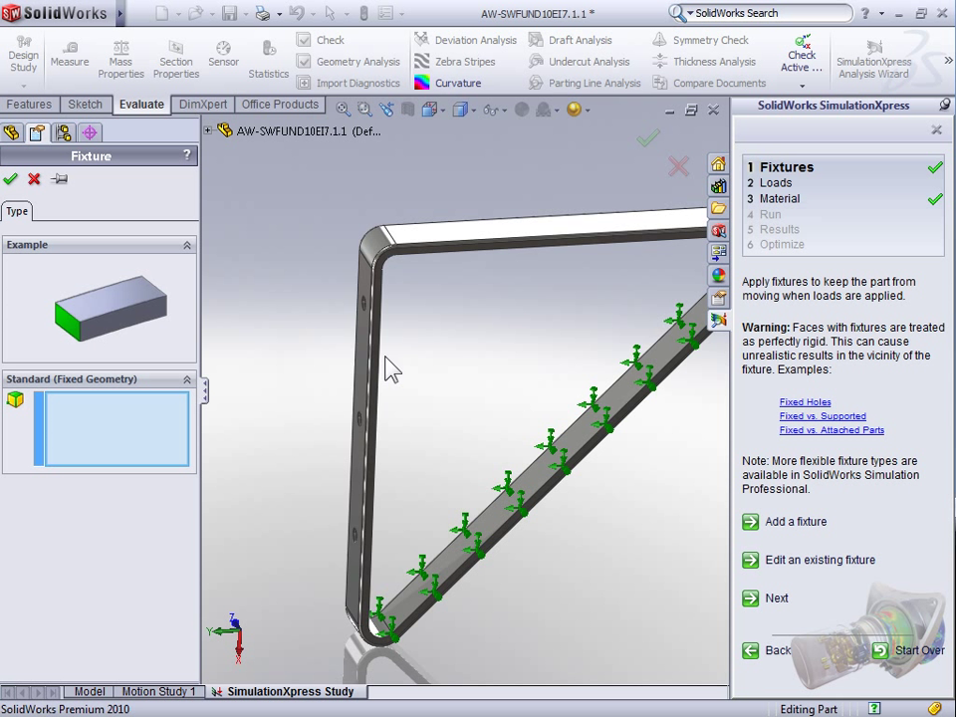
left_click(362, 348)
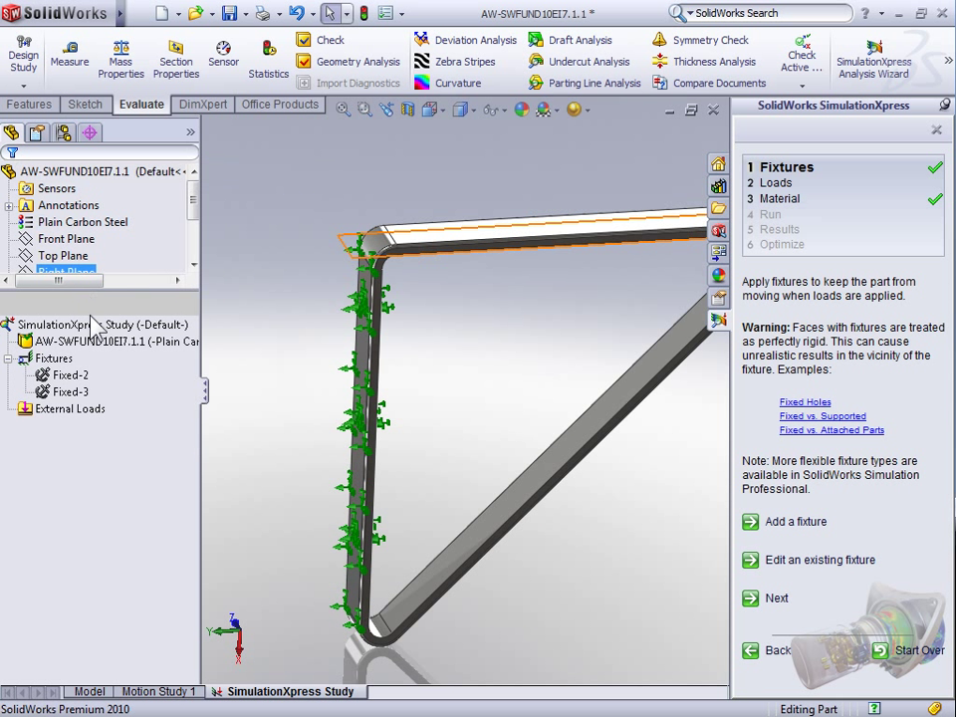
left_click(99, 324)
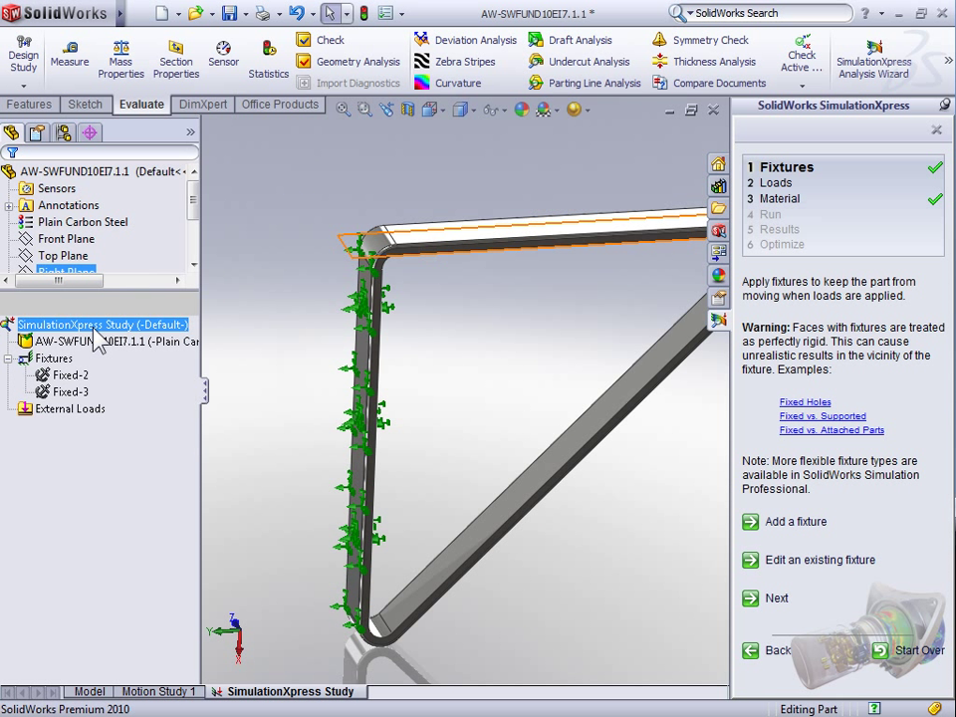
left_click(59, 358)
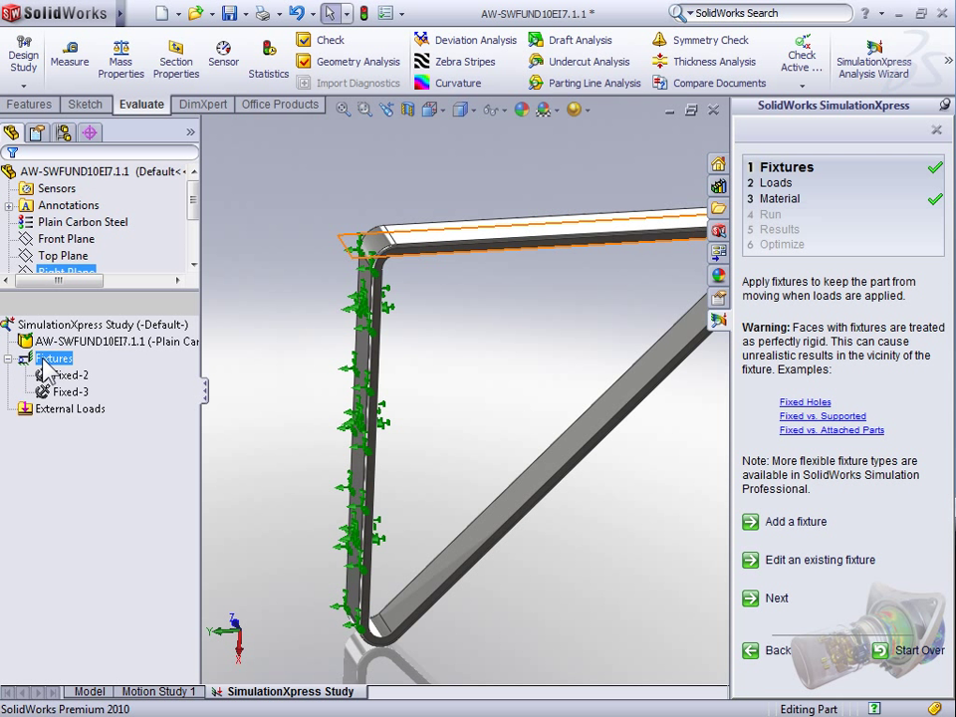
left_click(72, 374)
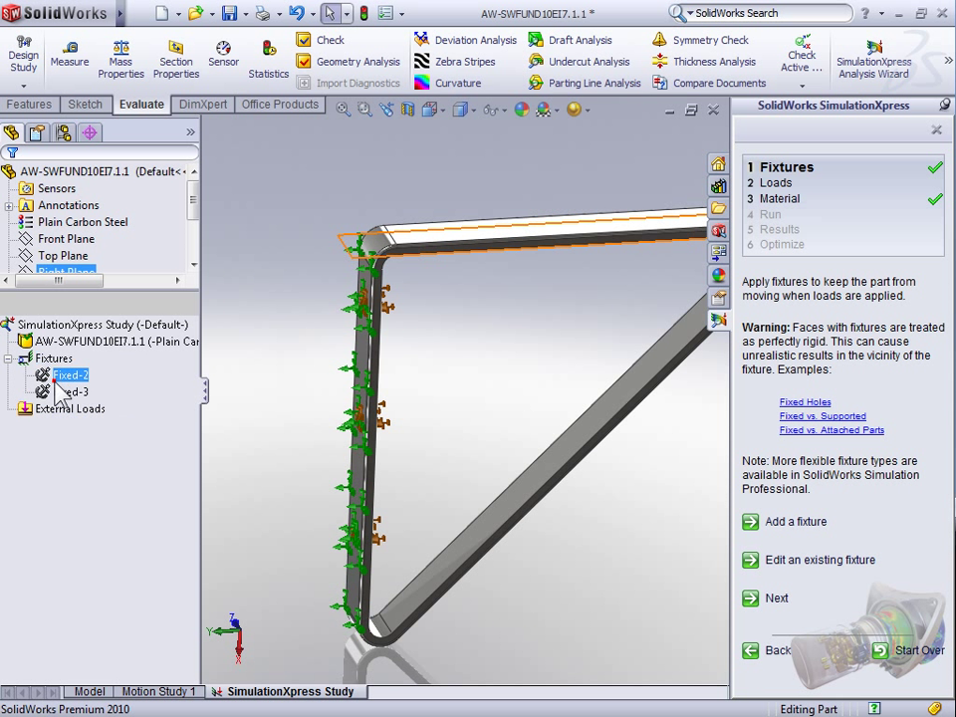
left_click(75, 390)
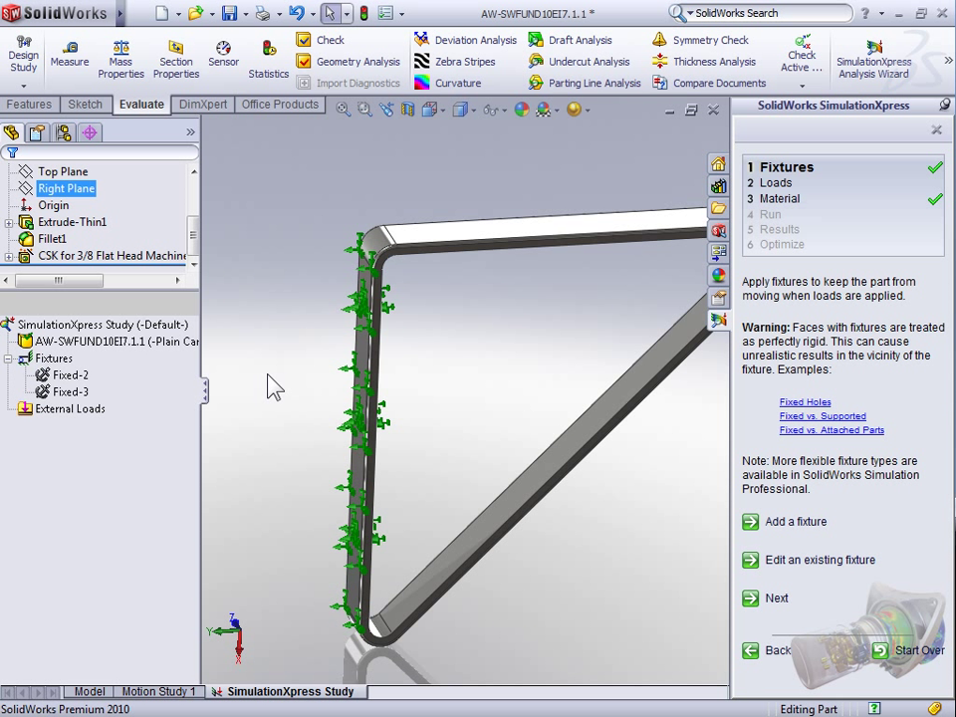
left_click(70, 375)
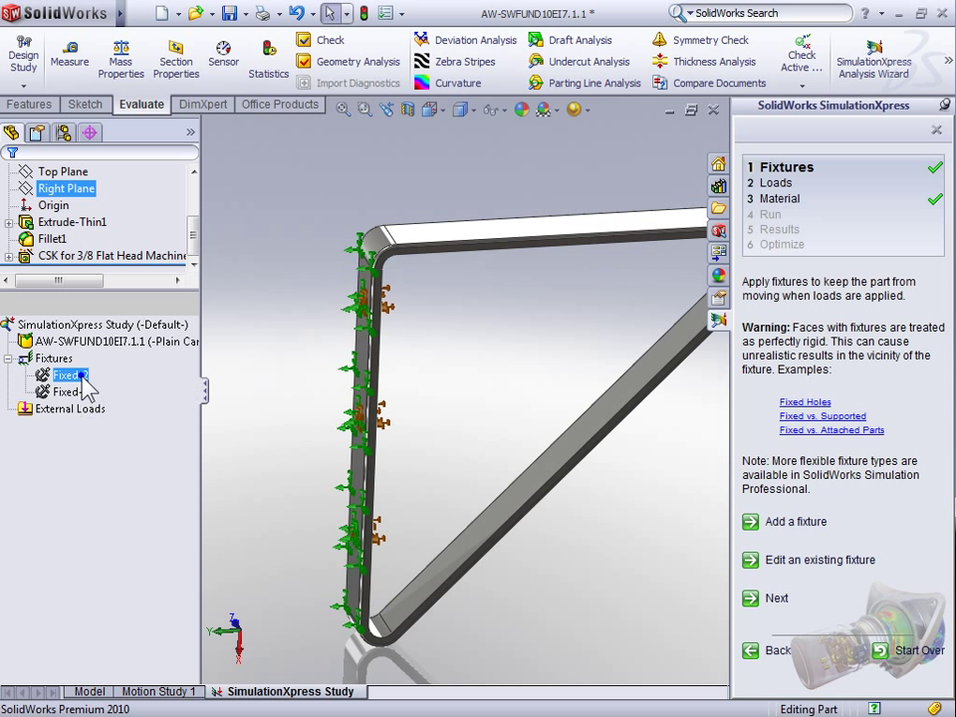
right_click(70, 374)
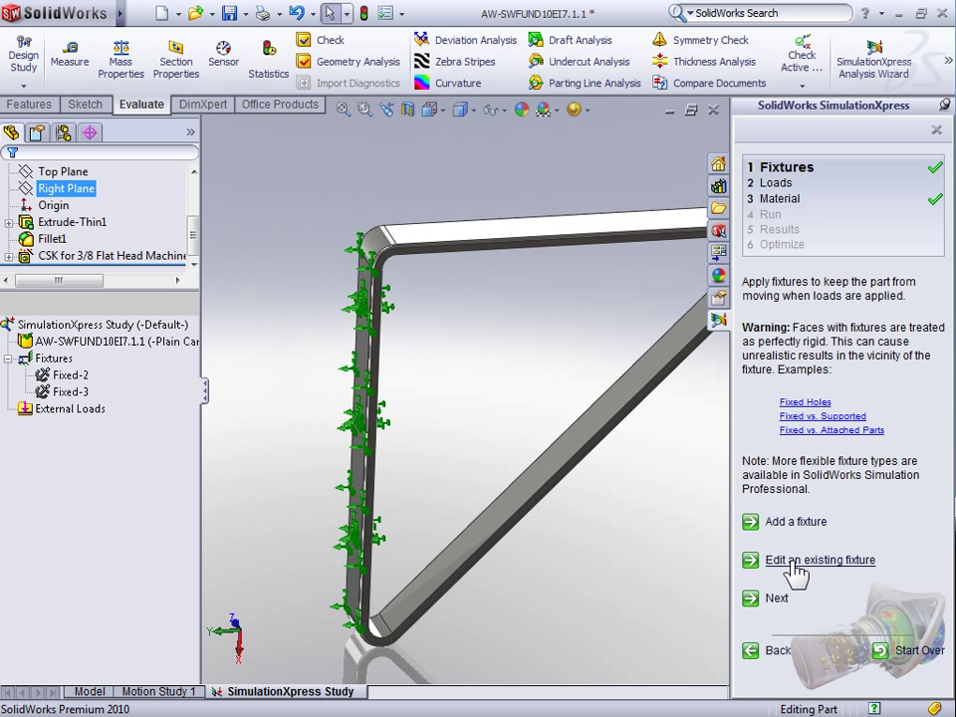
mouse_move(780, 597)
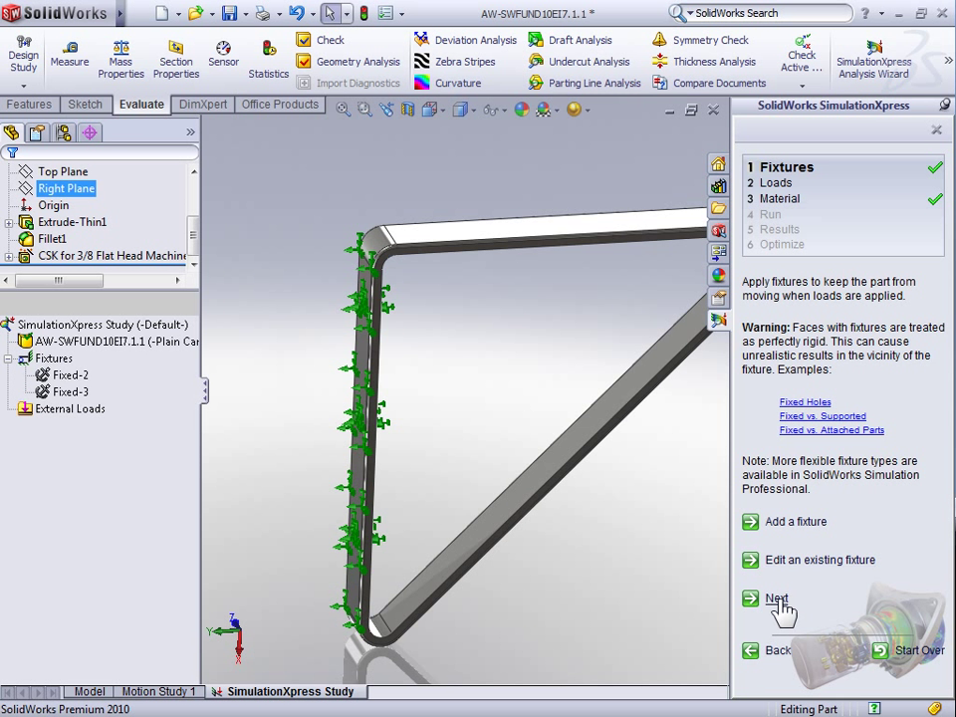
Step: Advance the SimulationXpress study from Fixtures to the Loads step
left_click(776, 597)
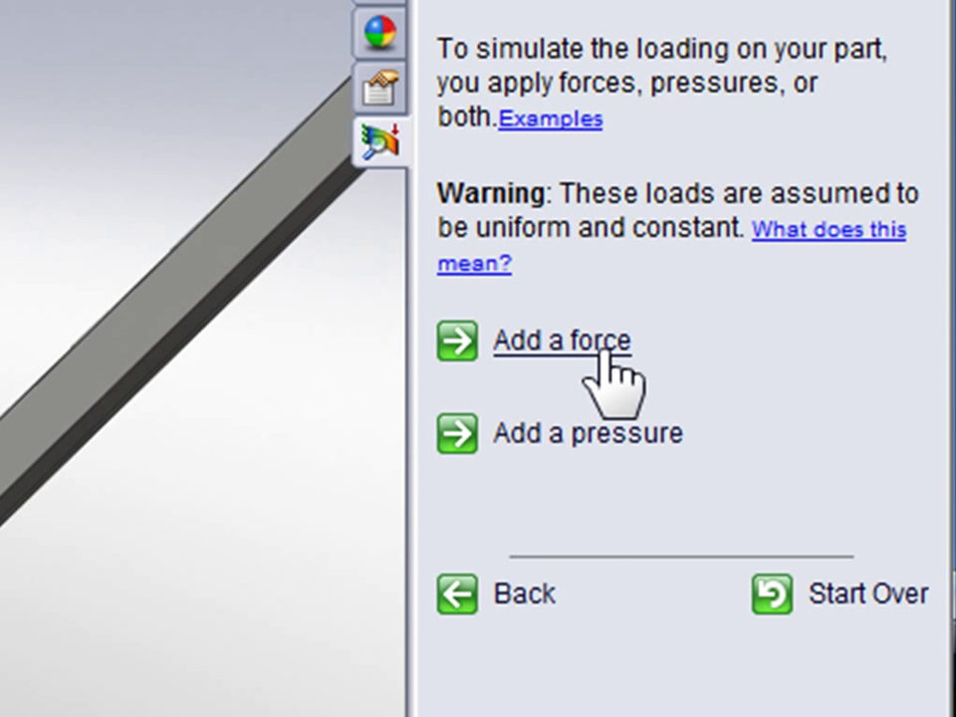
Step: Add a force on the bracket's top face, toggling Reverse direction so it points downward
left_click(562, 340)
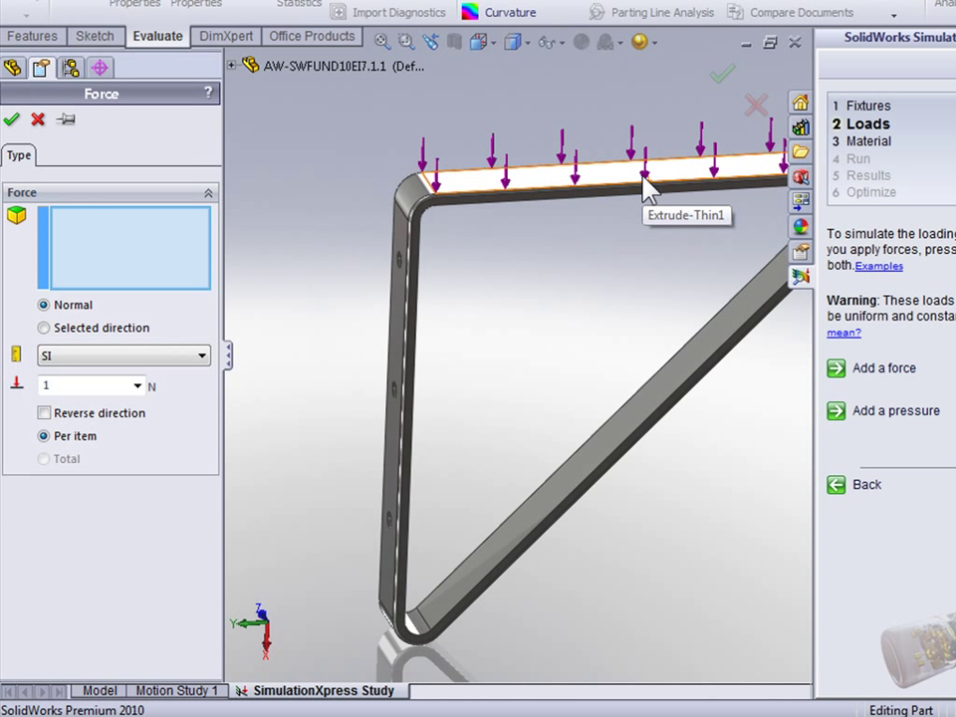
mouse_move(647, 191)
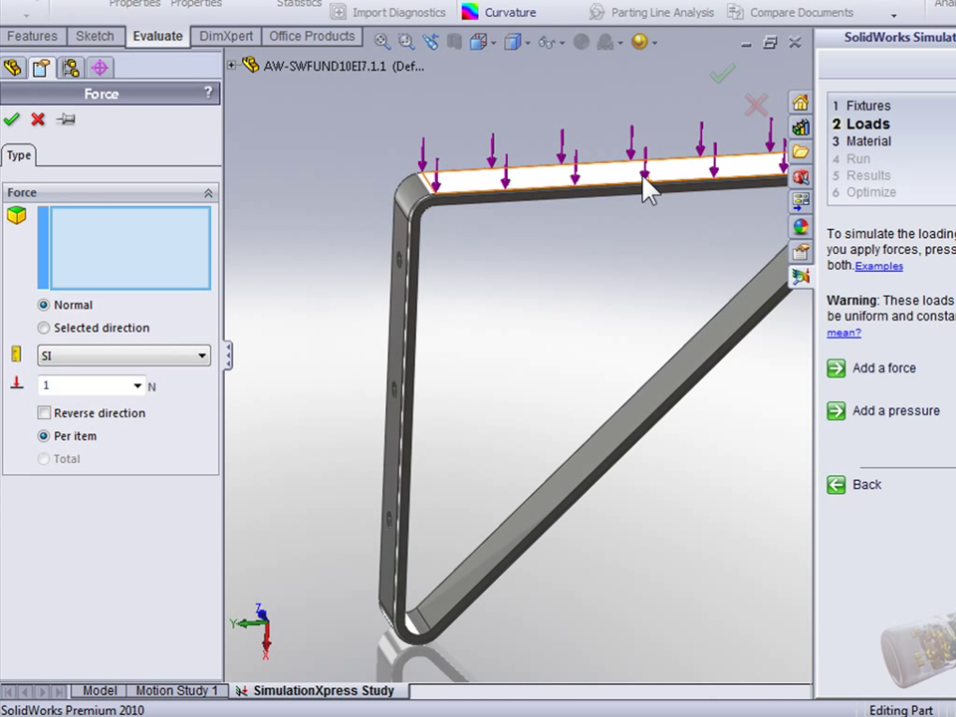
left_click(645, 177)
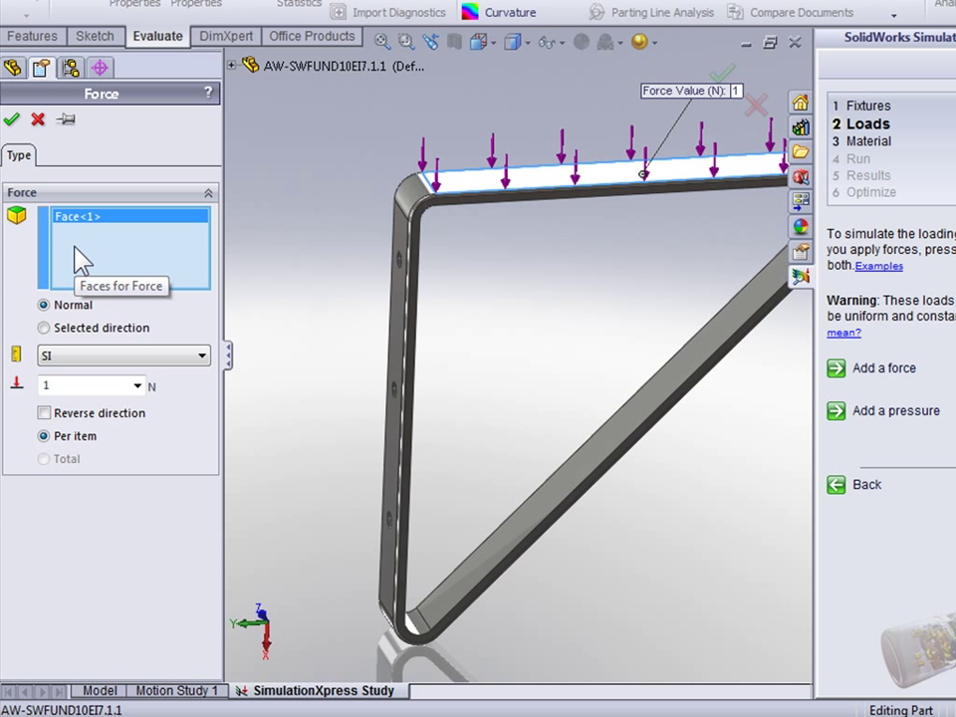
mouse_move(175, 259)
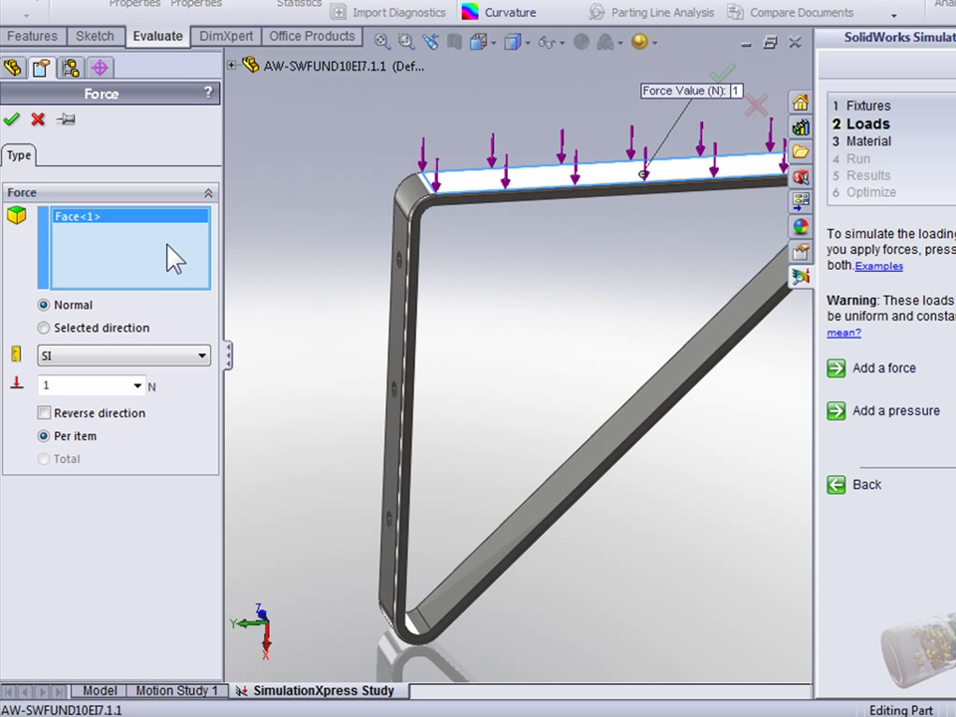
mouse_move(446, 197)
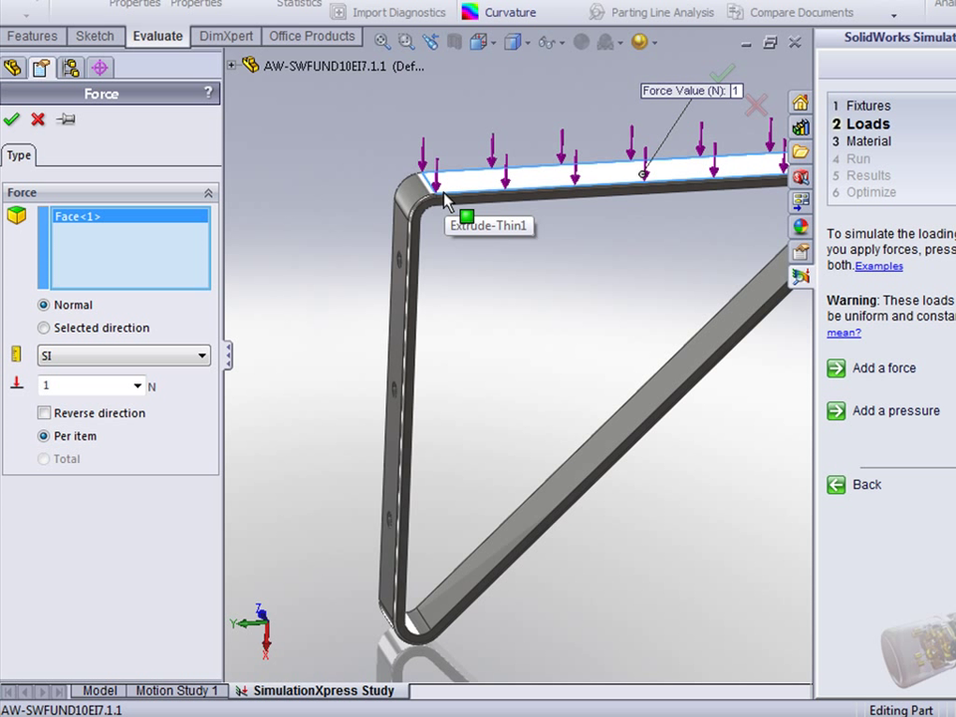
mouse_move(76, 426)
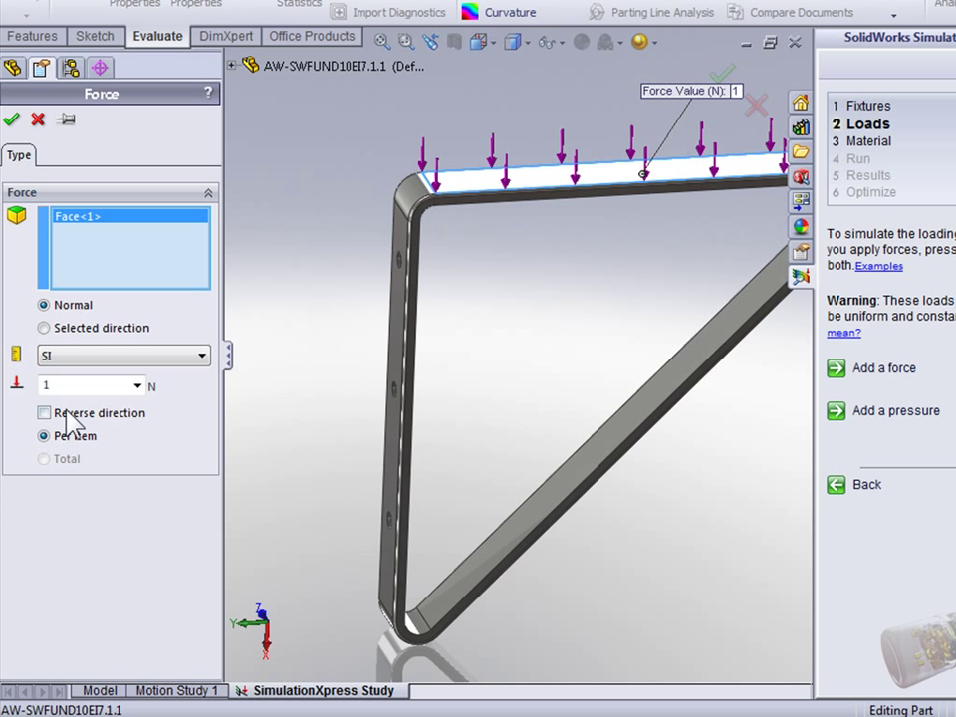
left_click(43, 412)
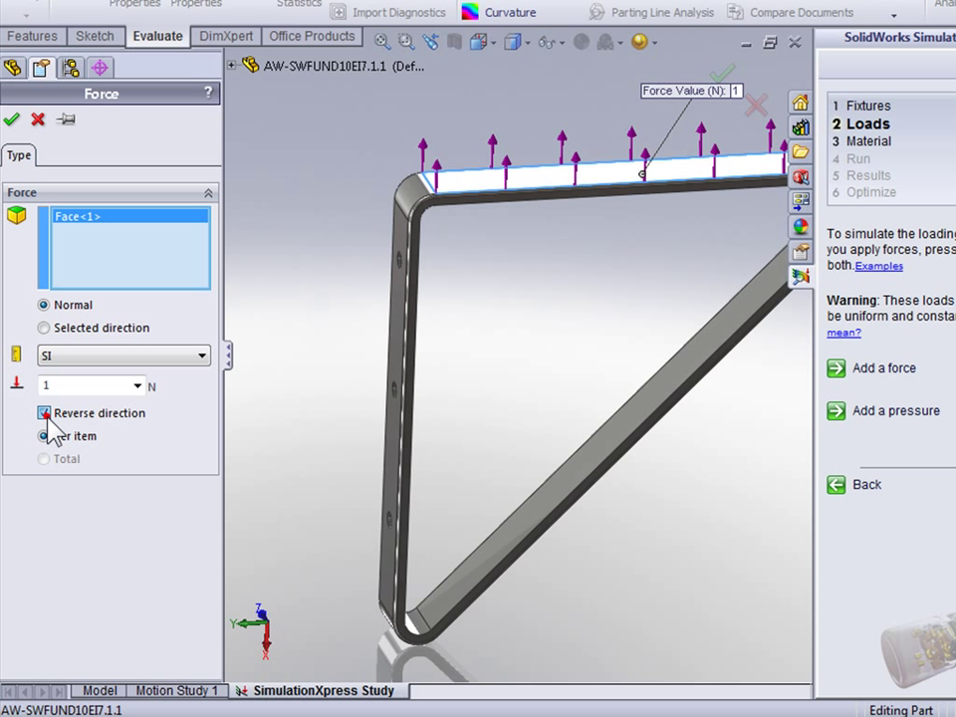
left_click(44, 412)
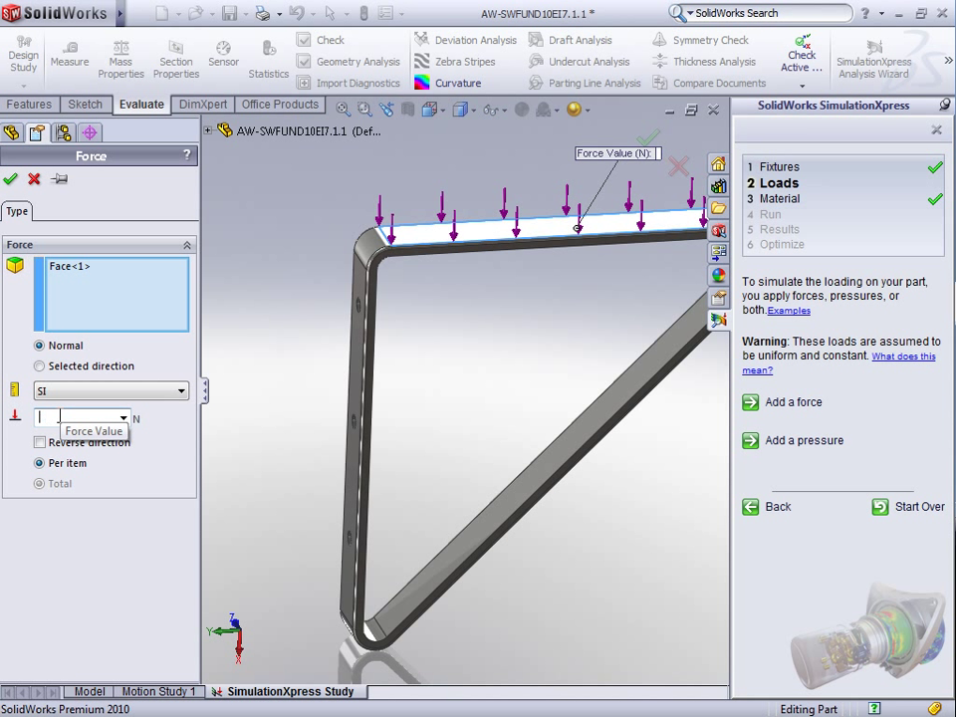
Step: Set the top-face force to 824 N and advance to the Material step
type("824")
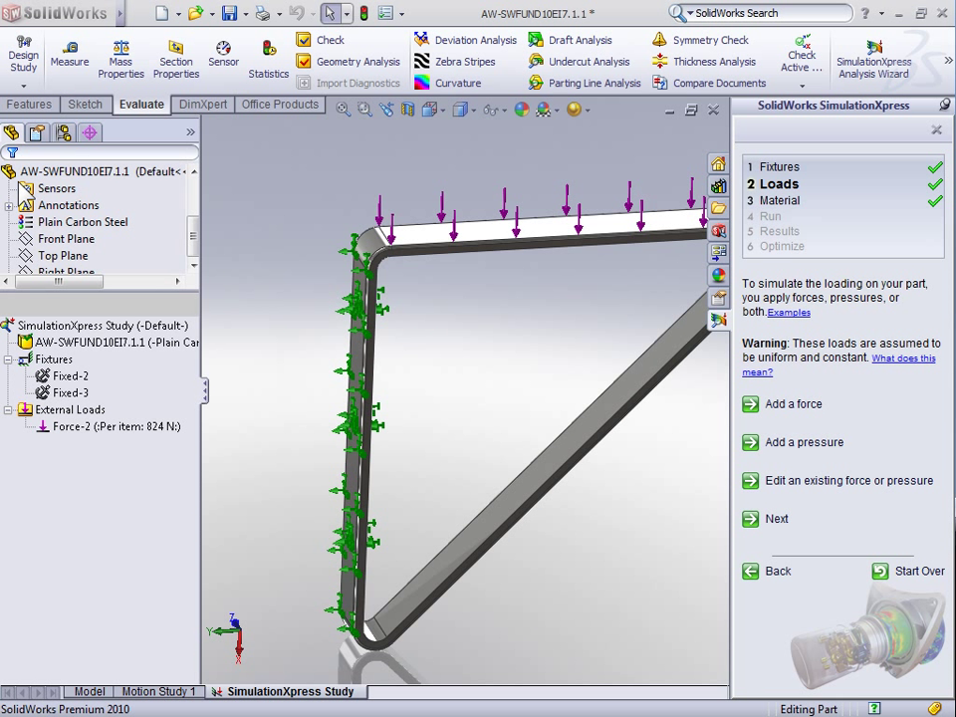
mouse_move(784, 536)
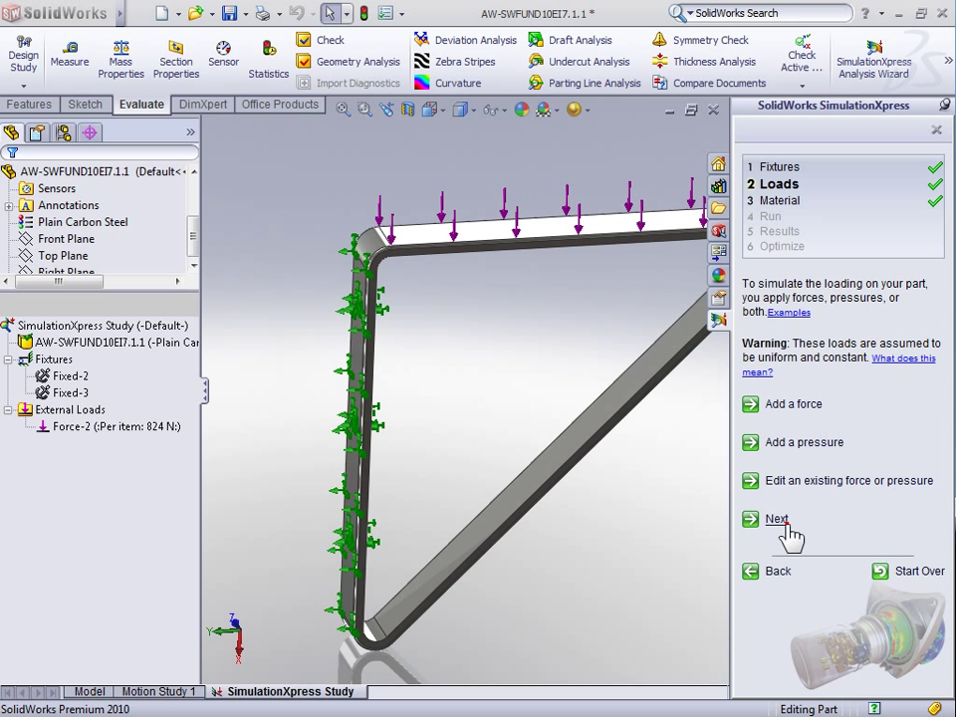
left_click(776, 517)
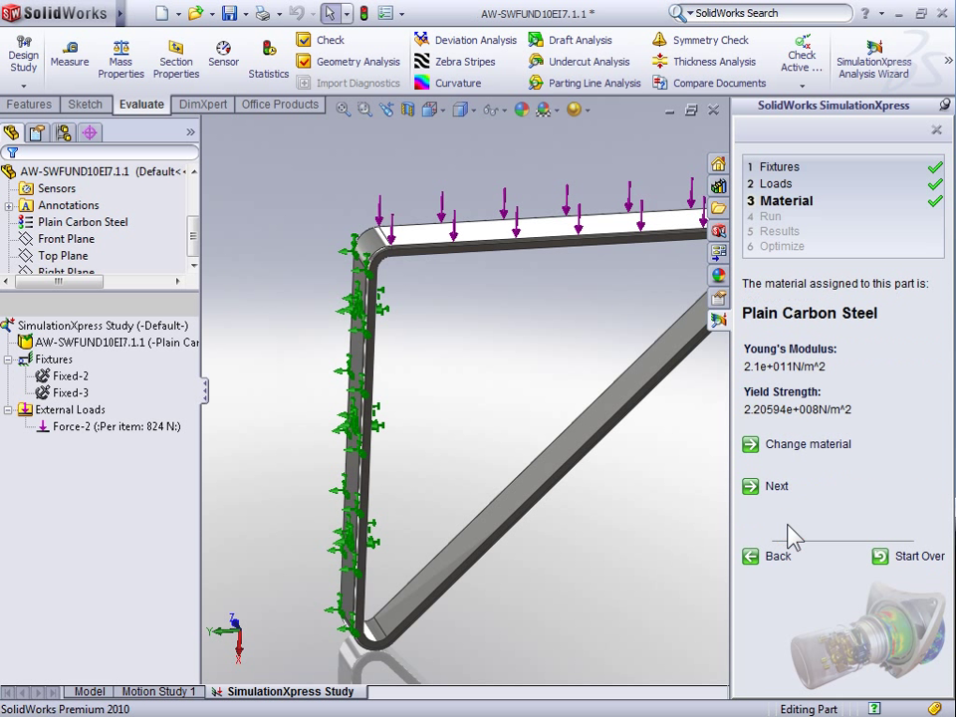